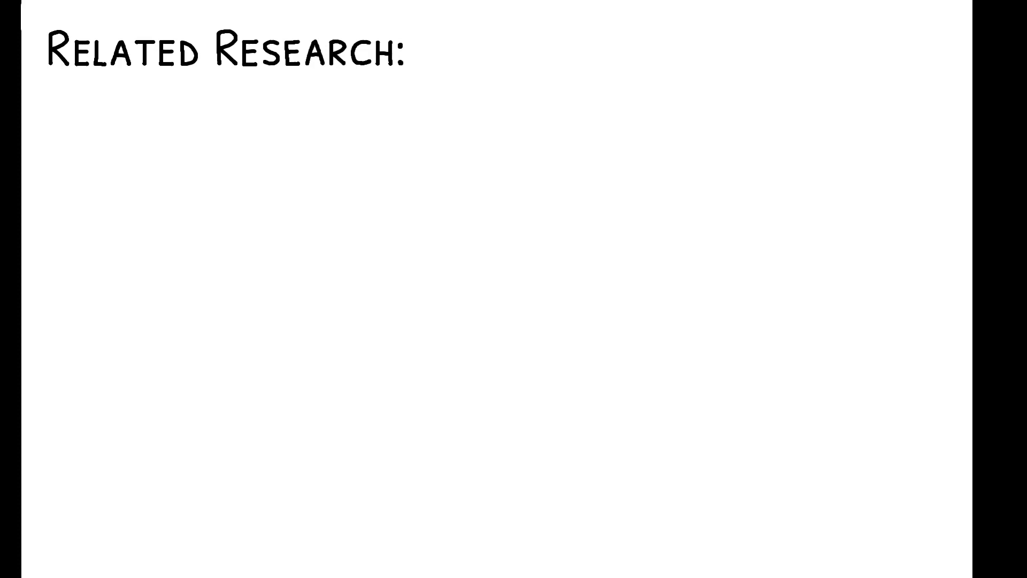
type("1) Redistributive pressure")
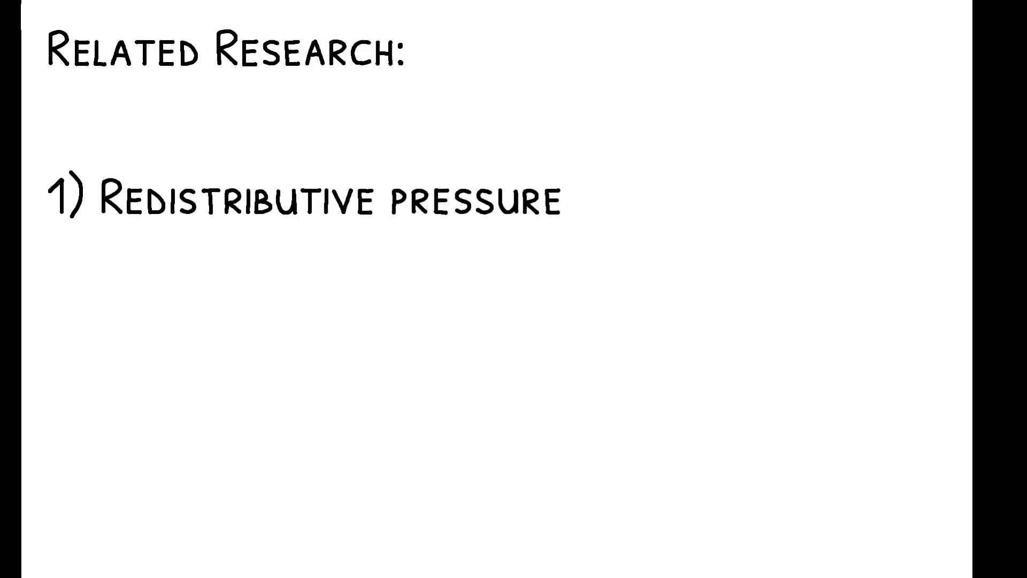